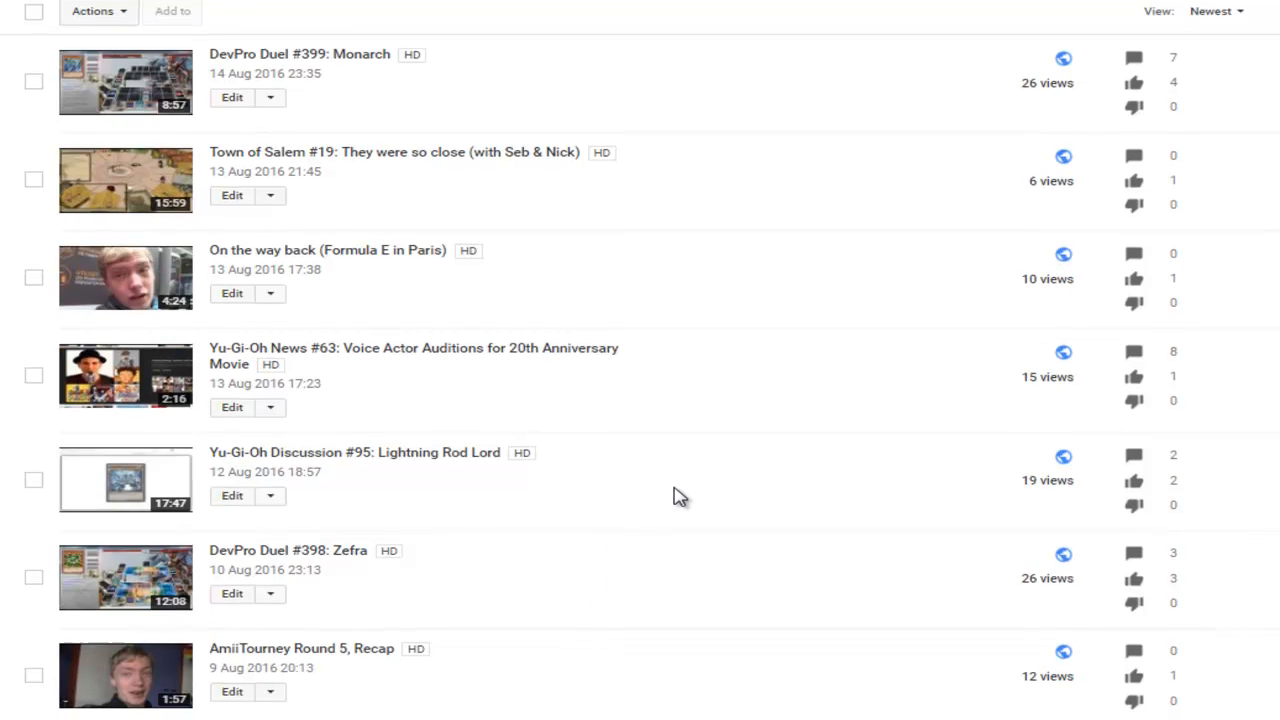
scroll("down", 3)
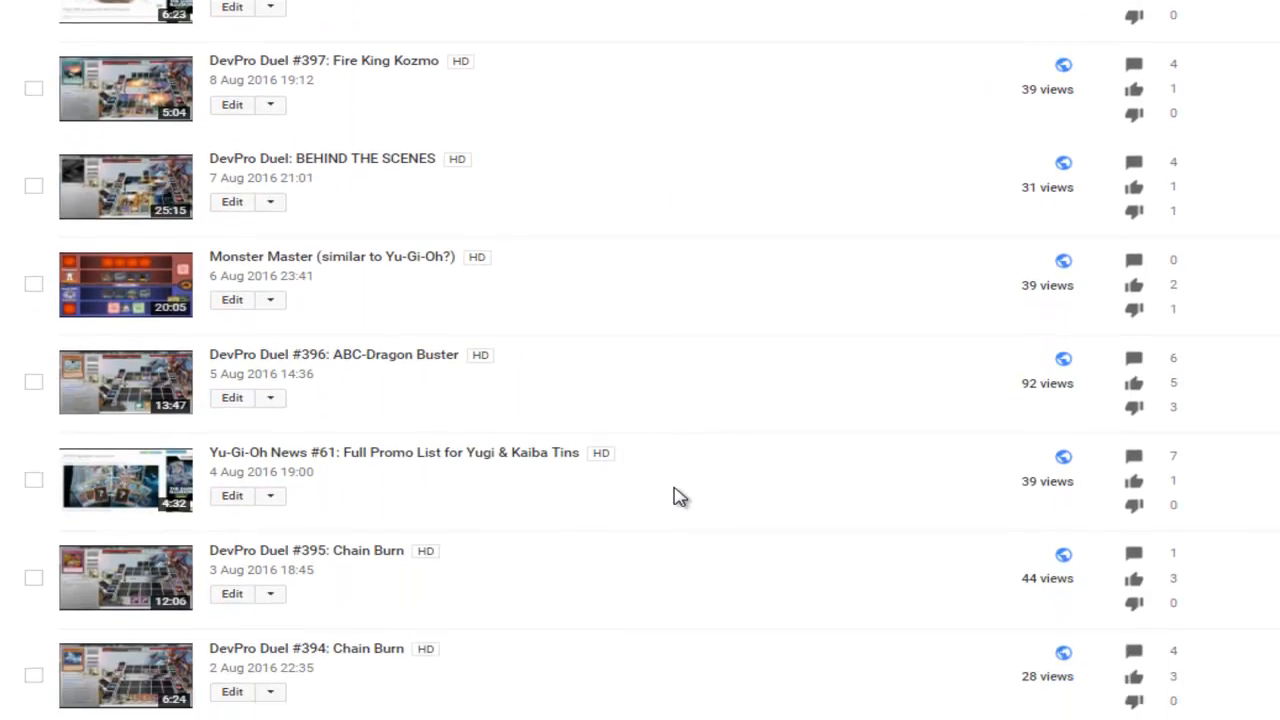
scroll("down", 3)
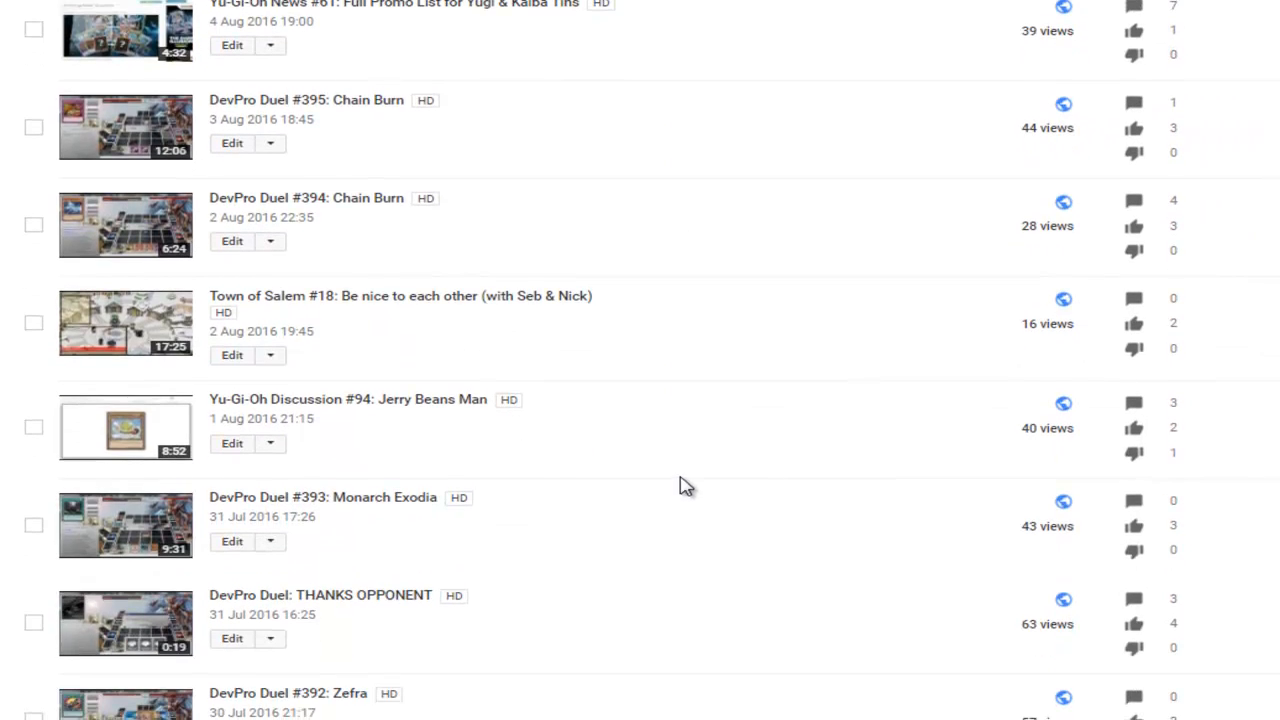
scroll("down", 3)
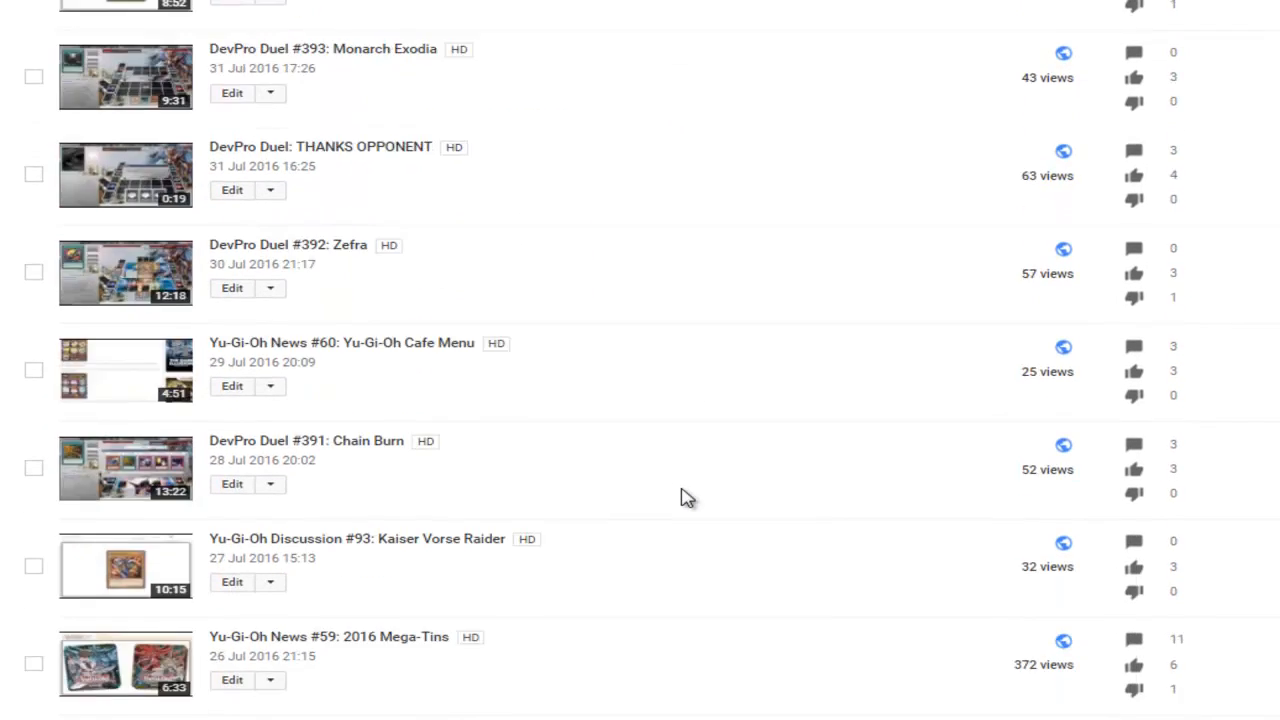
scroll("down", 3)
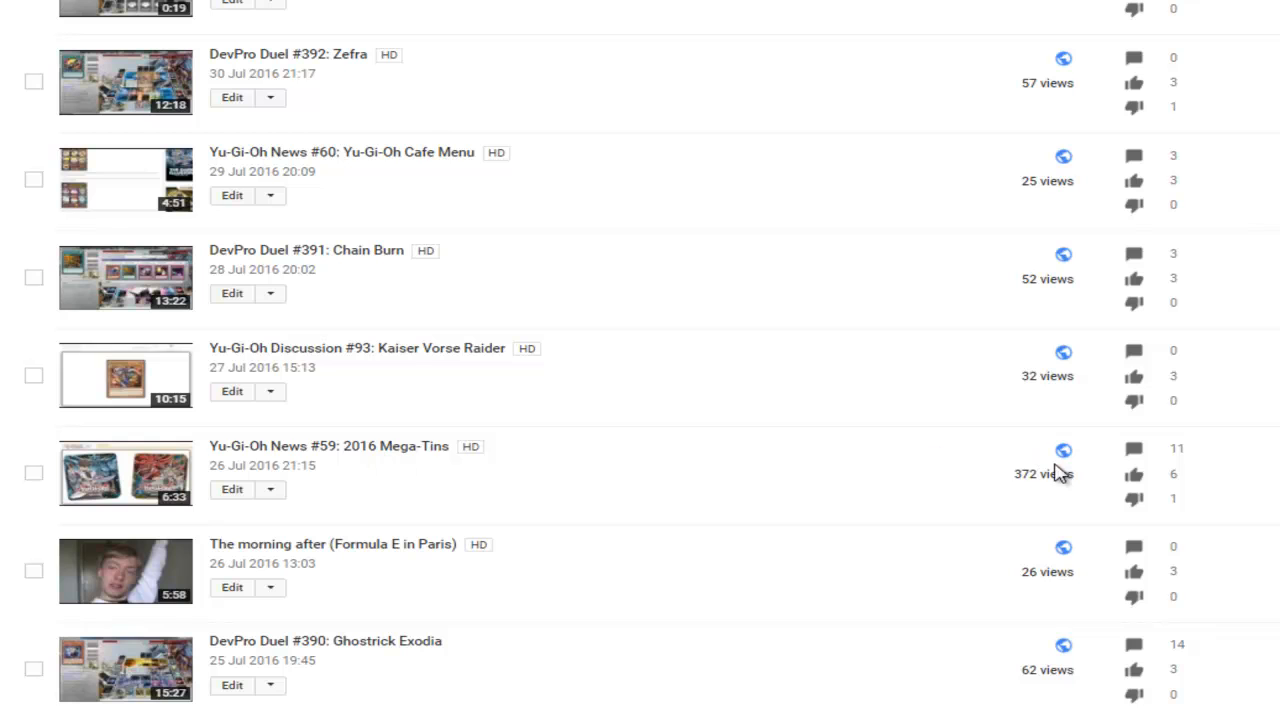
scroll("down", 3)
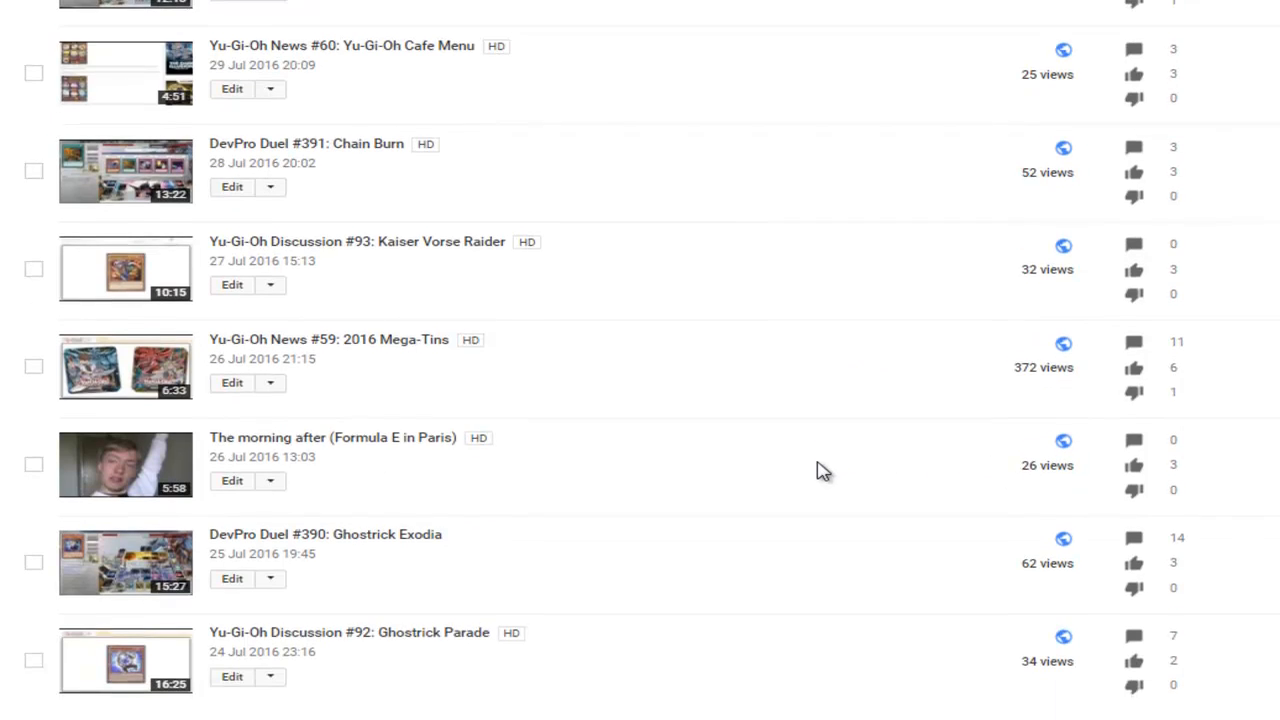
scroll("down", 3)
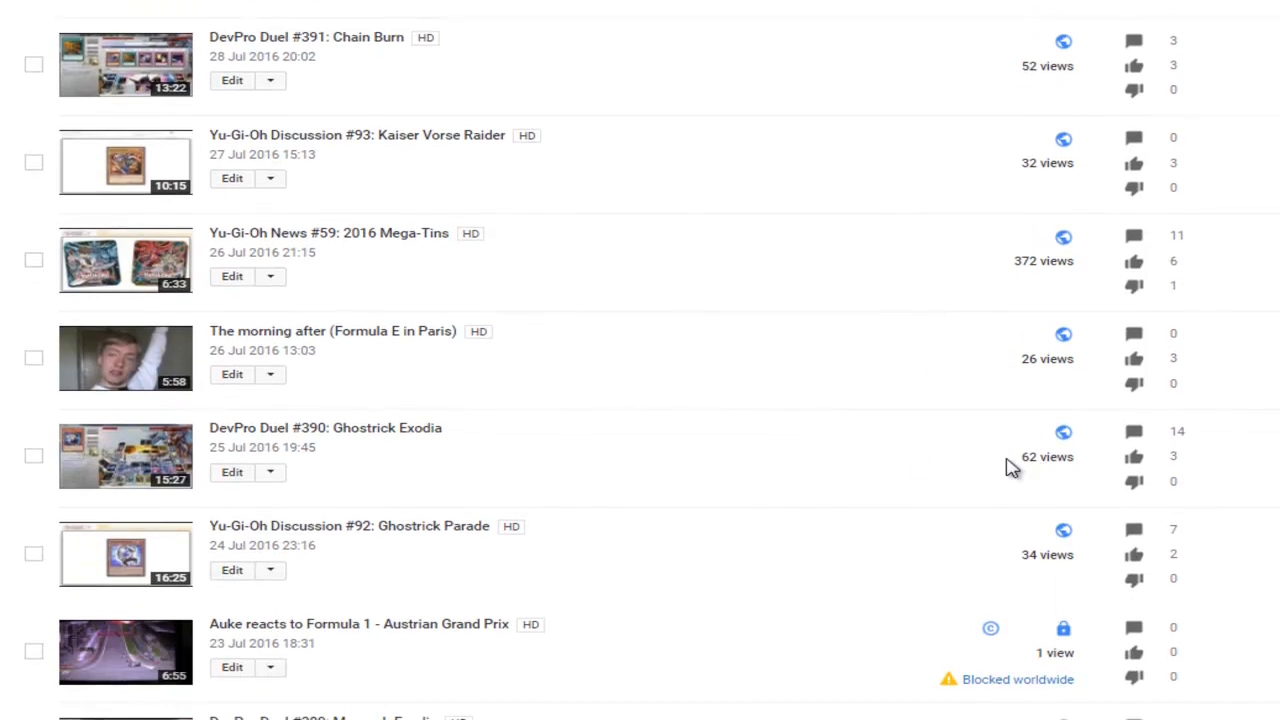
scroll("down", 3)
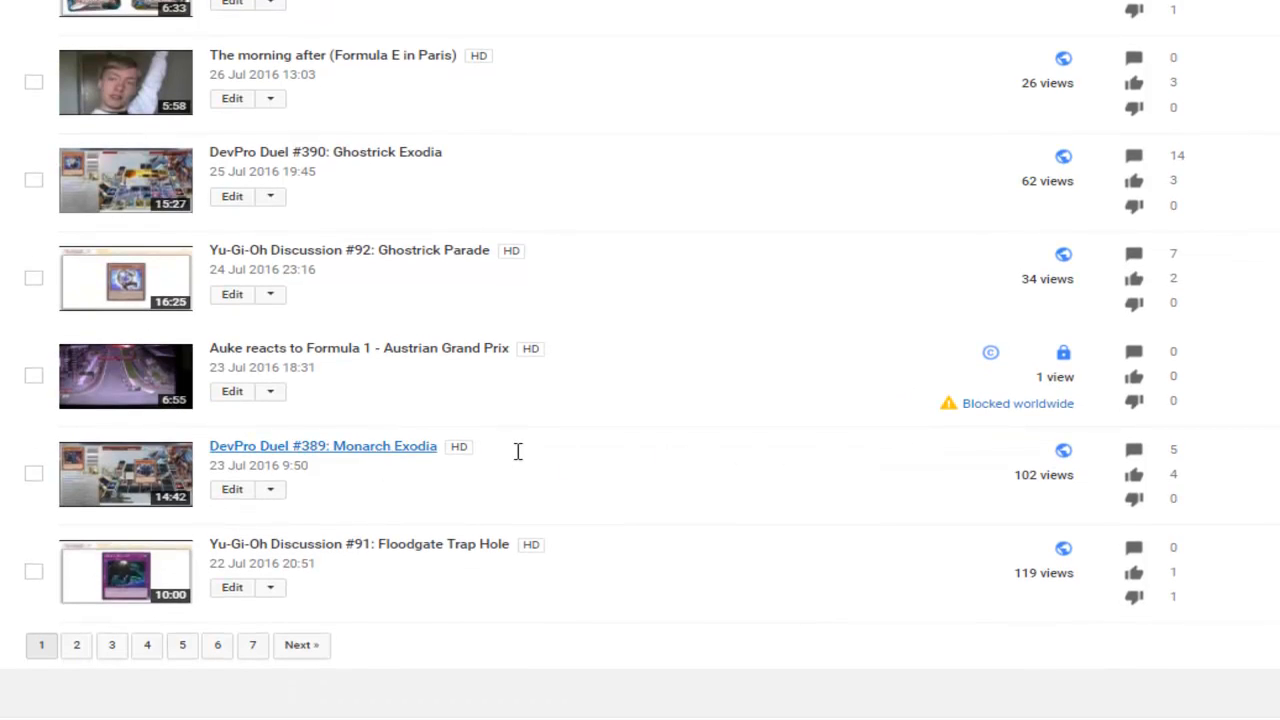